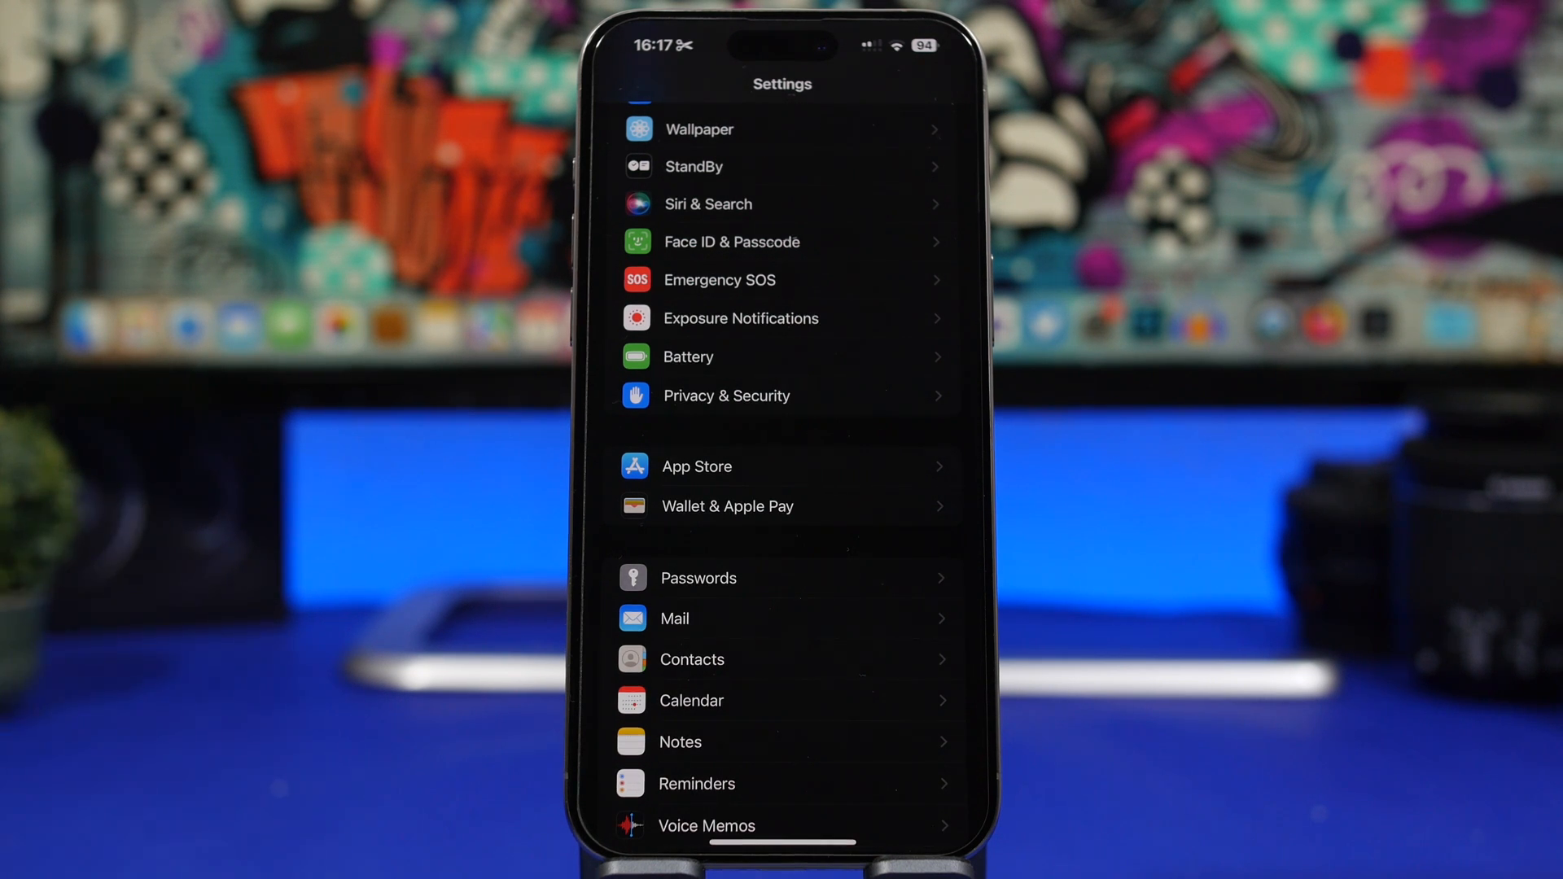
# Step: Show the Battery page with Battery Percentage on, Low Power Mode off and the level history
pyautogui.click(782, 357)
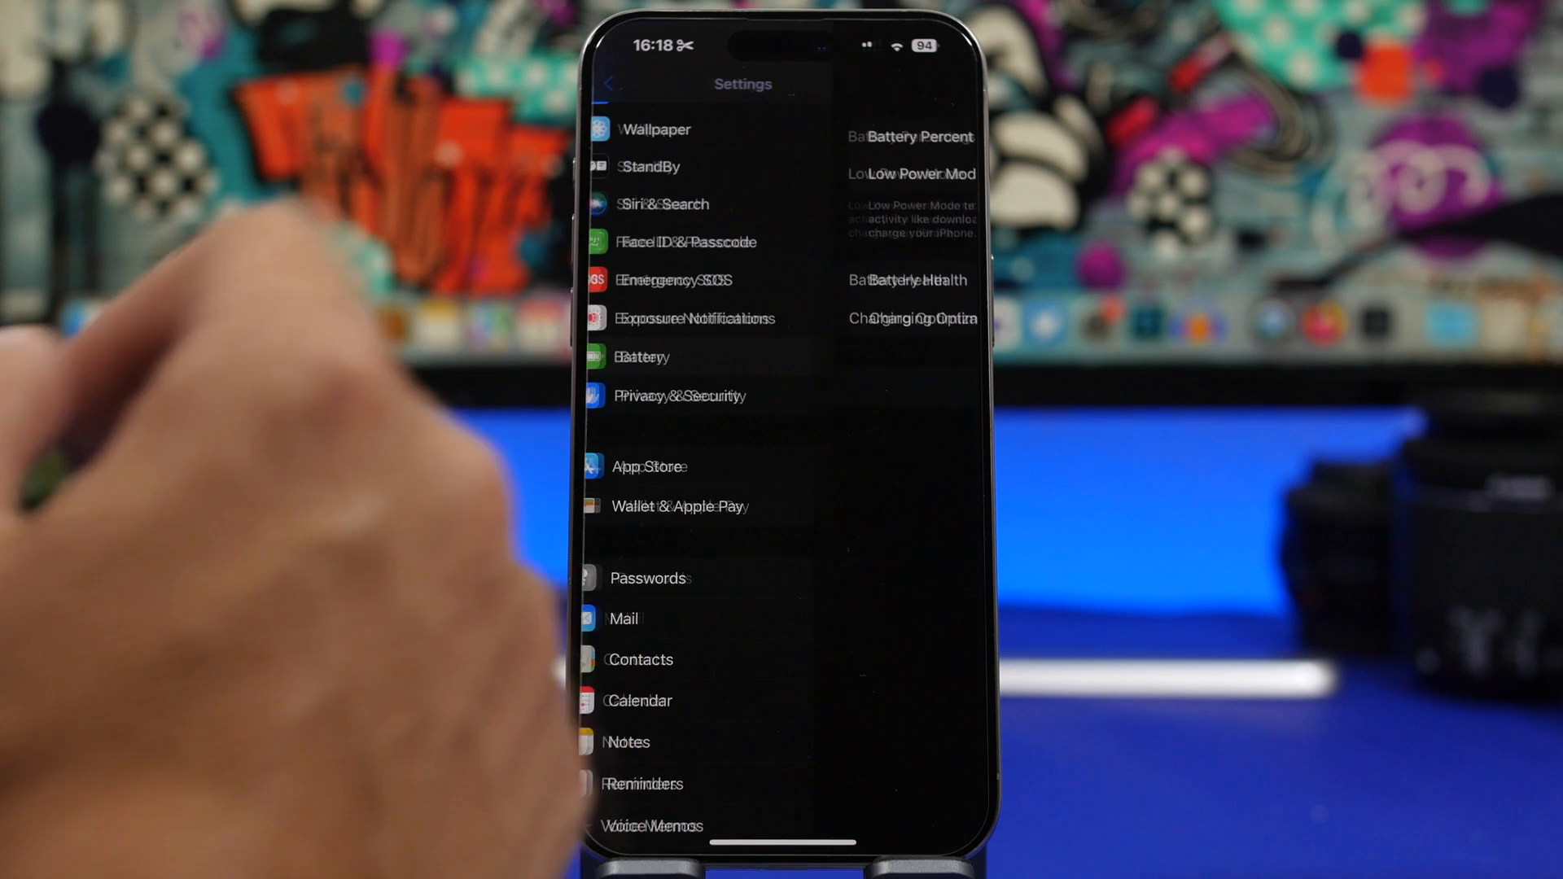
pyautogui.click(909, 280)
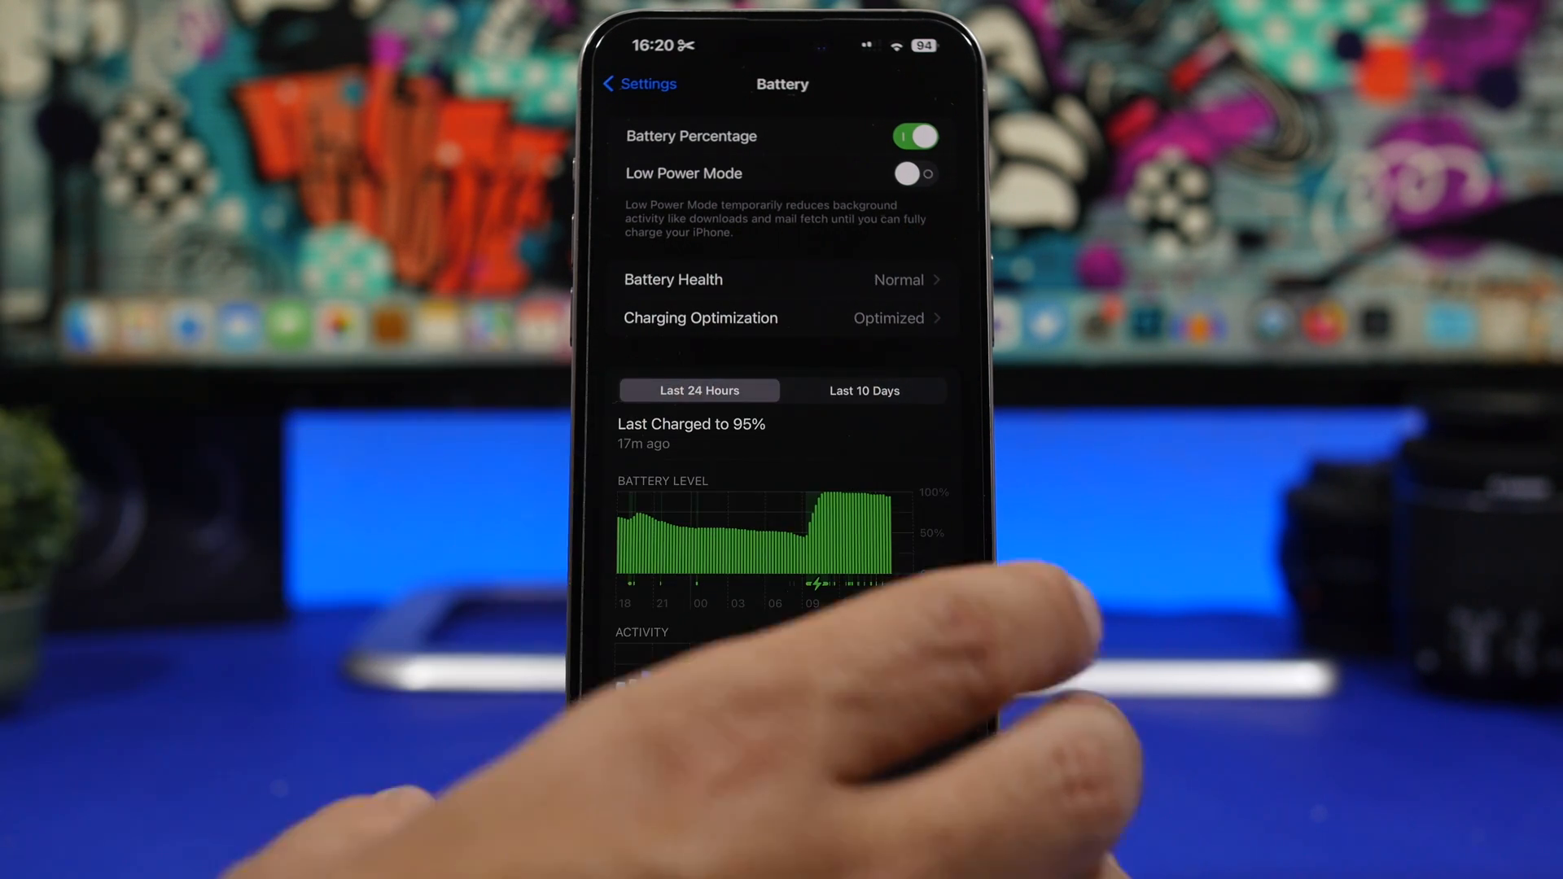
# Step: Switch the battery usage view to the Last 10 Days with daily usage and activity bars
pyautogui.click(863, 390)
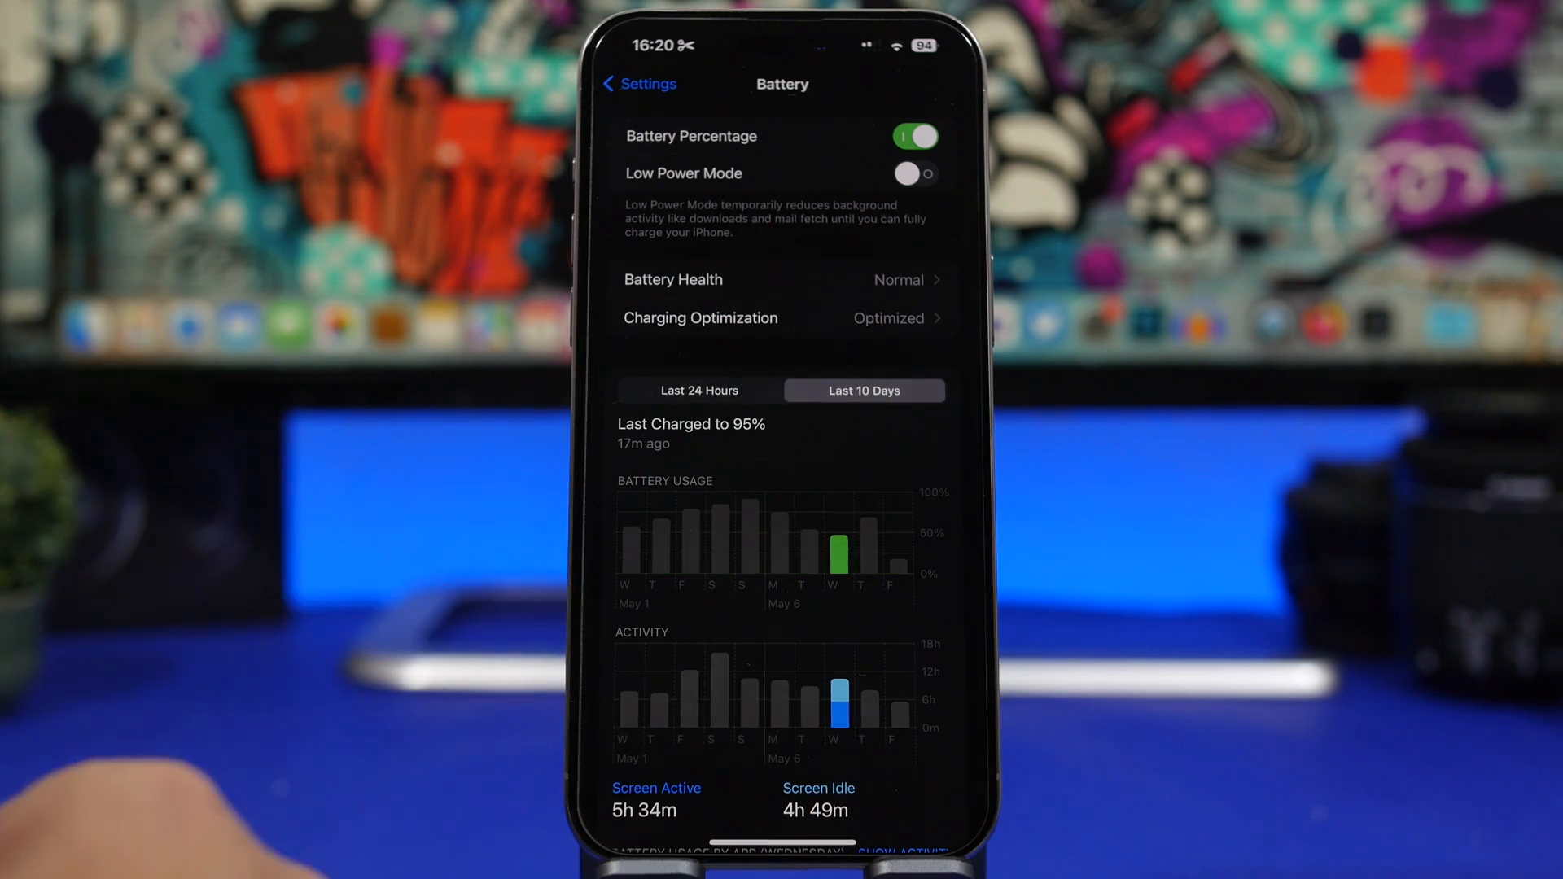
pyautogui.moveTo(150, 798)
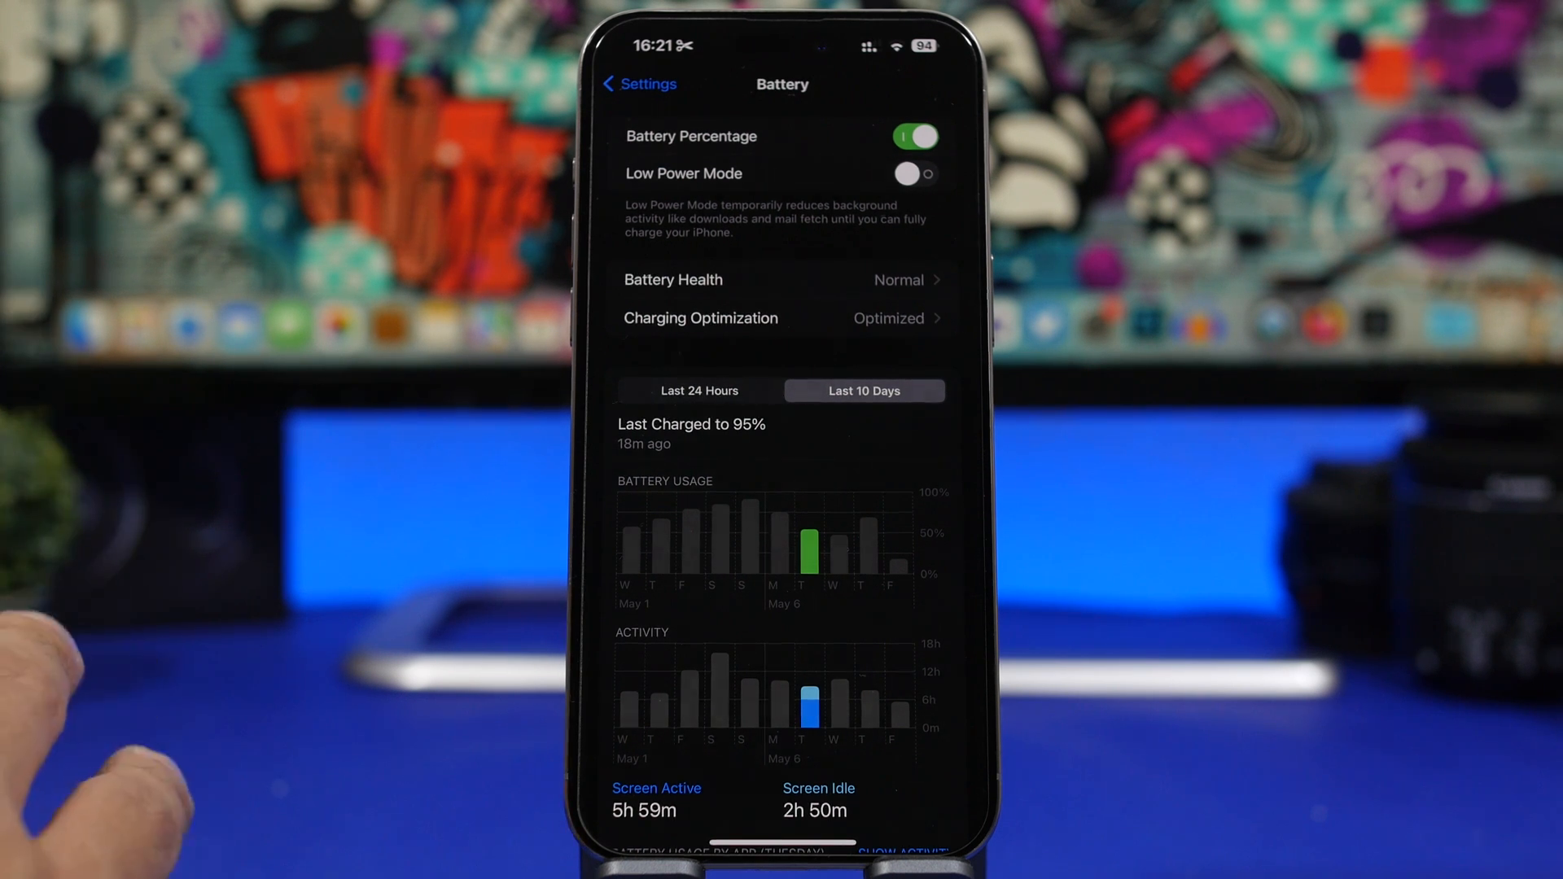
# Step: Exit Settings back to the iPhone Home Screen with its app icons
pyautogui.click(699, 390)
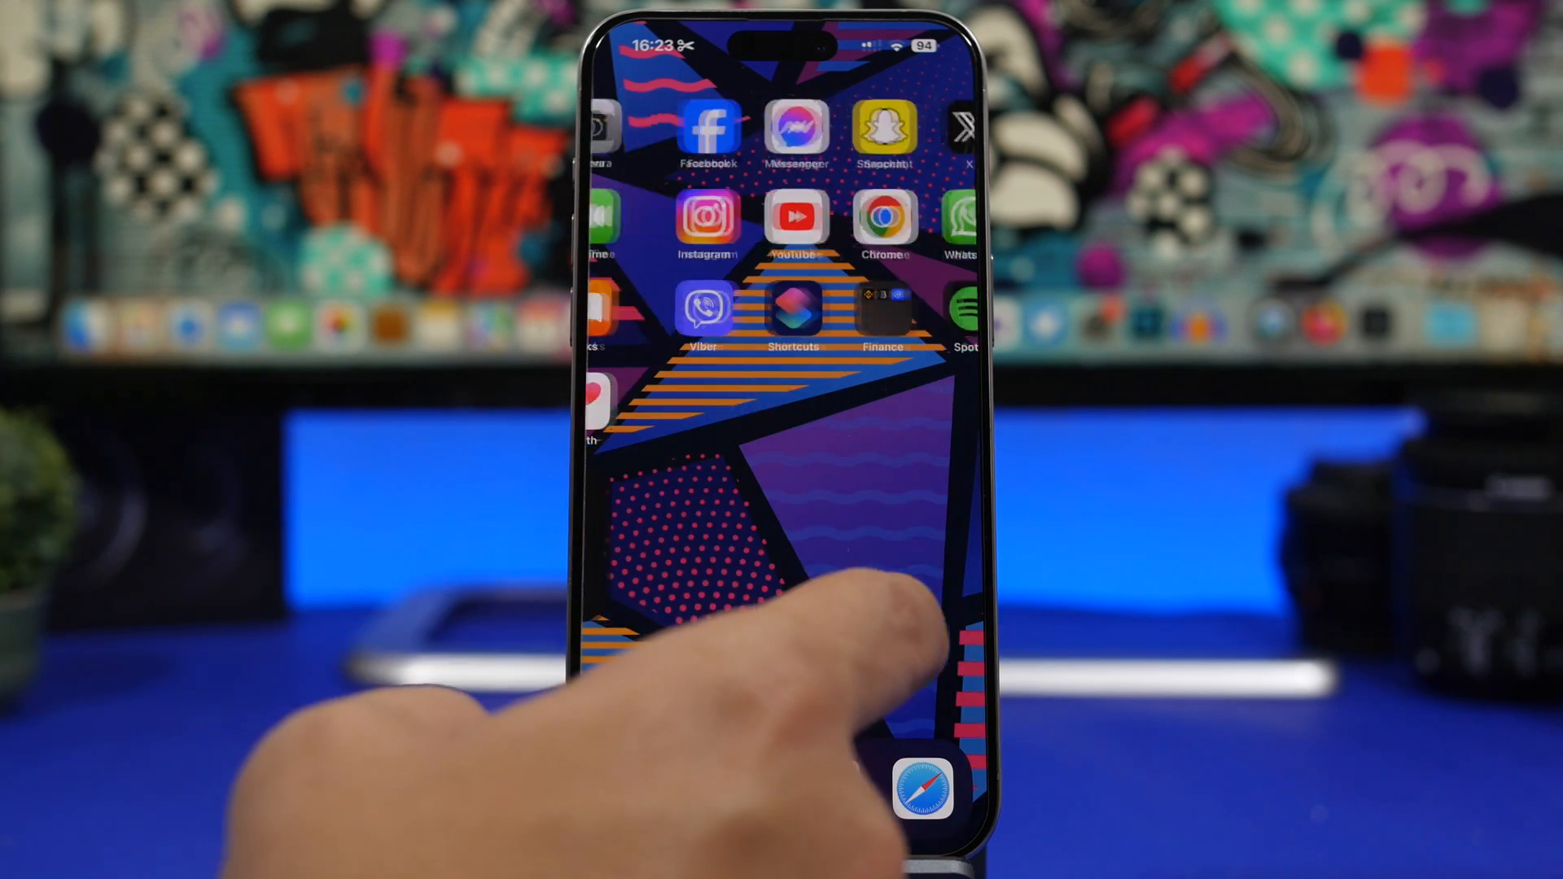
# Step: Move over to the App Library and browse down through the installed apps
pyautogui.hscroll(-3)
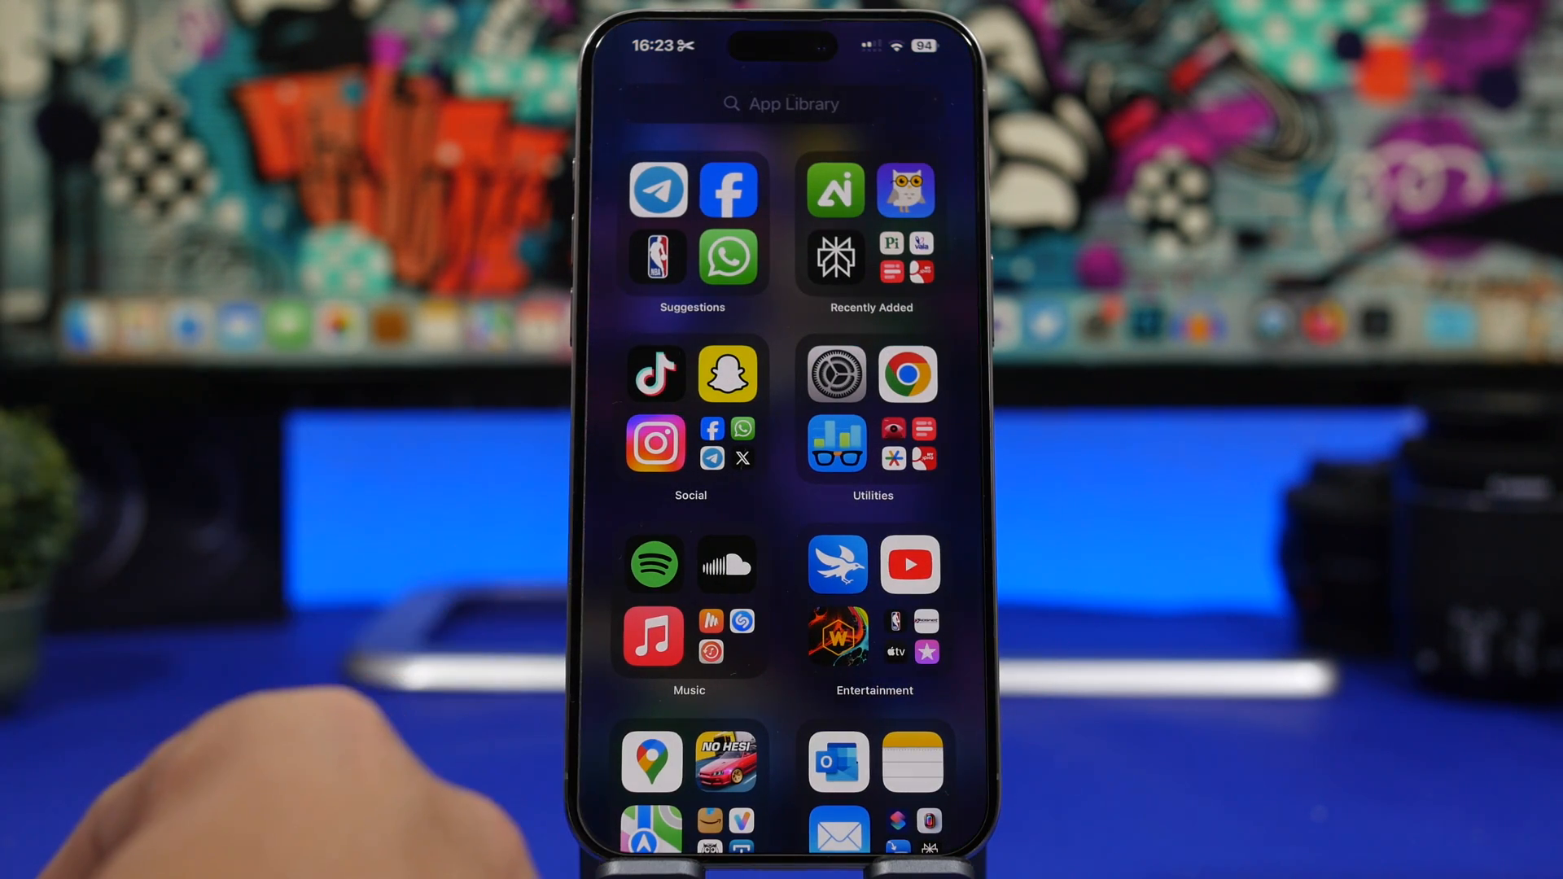
pyautogui.scroll(-3)
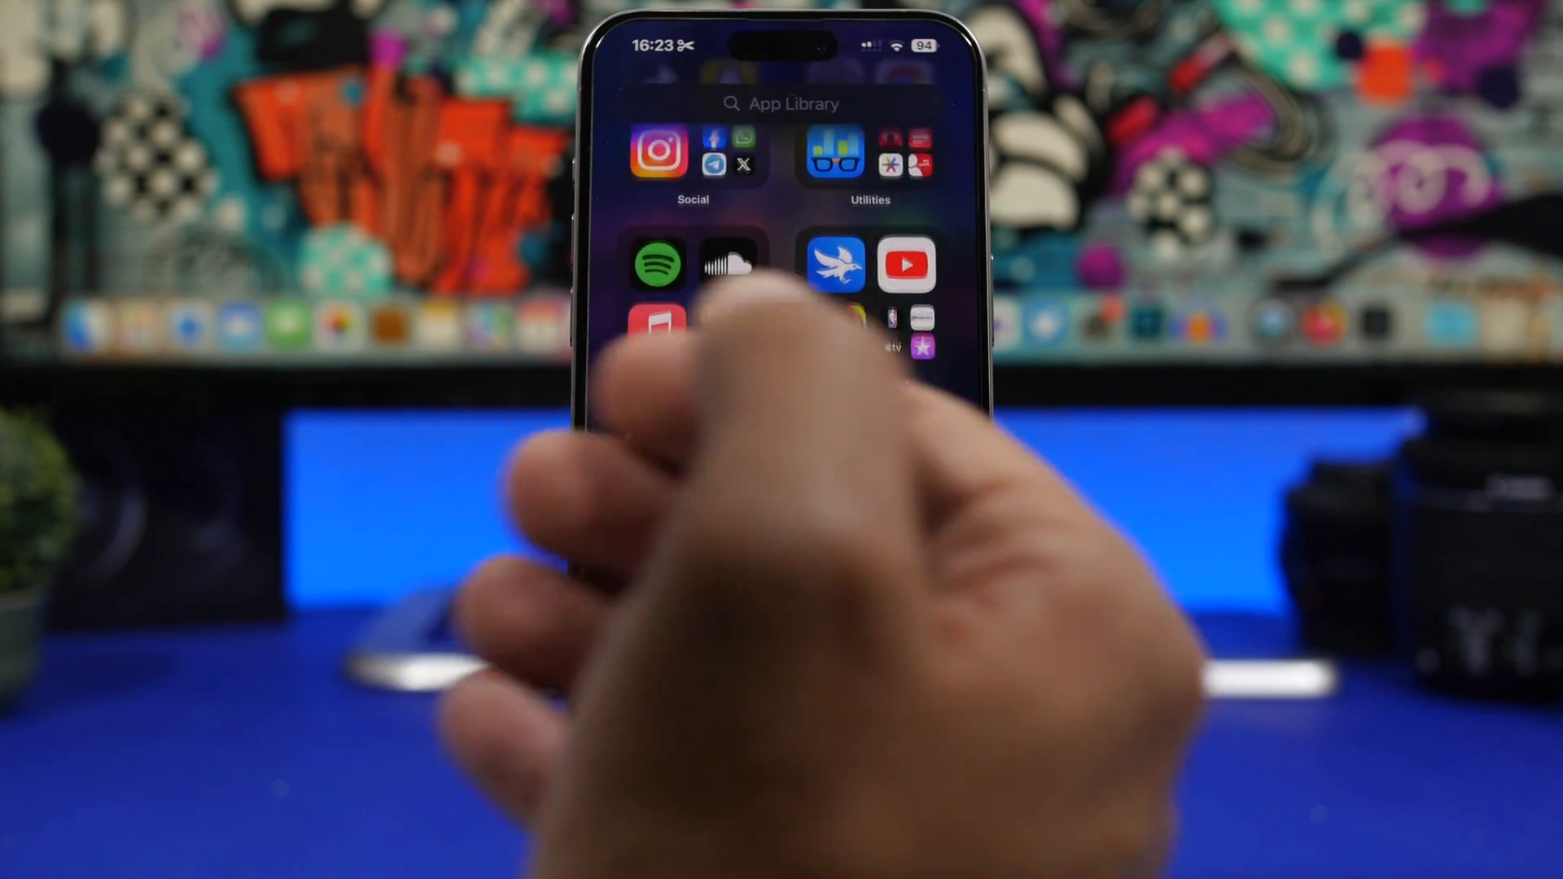
pyautogui.scroll(-3)
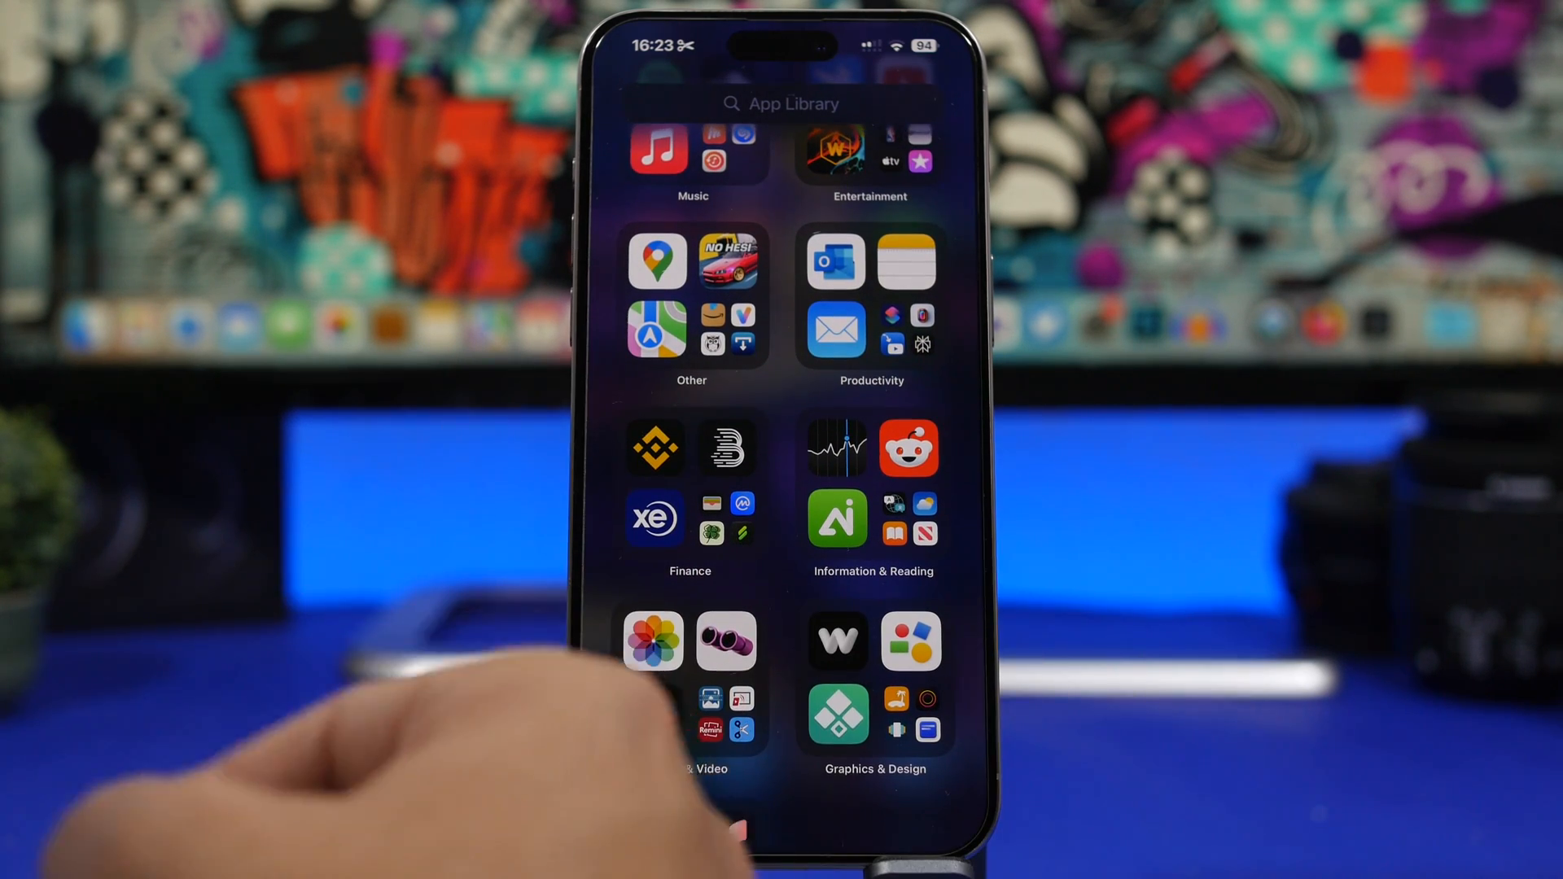
pyautogui.scroll(-3)
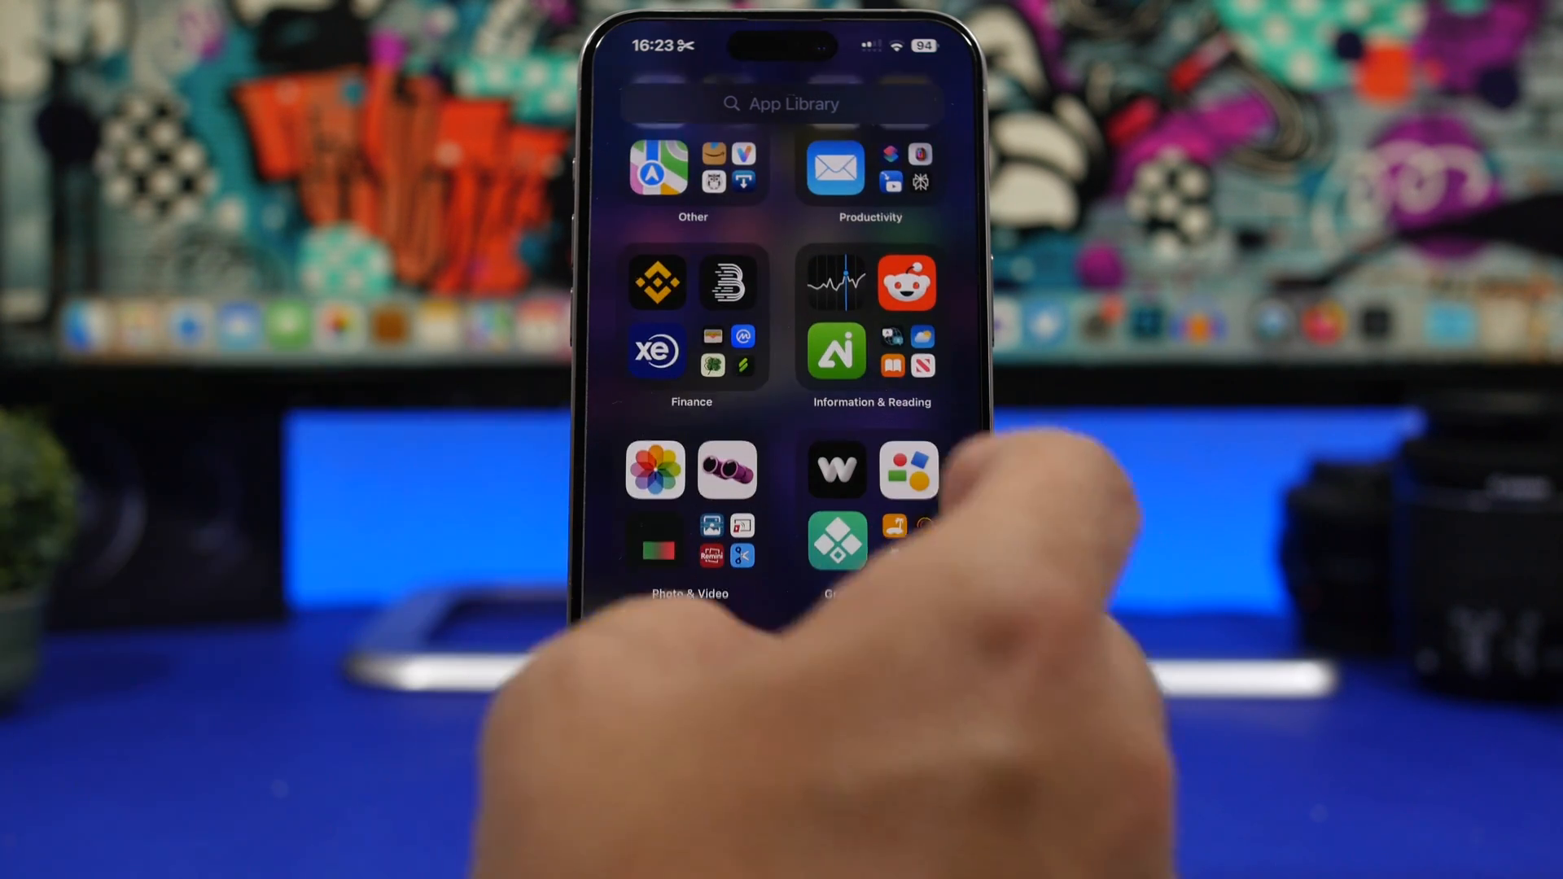
pyautogui.scroll(-3)
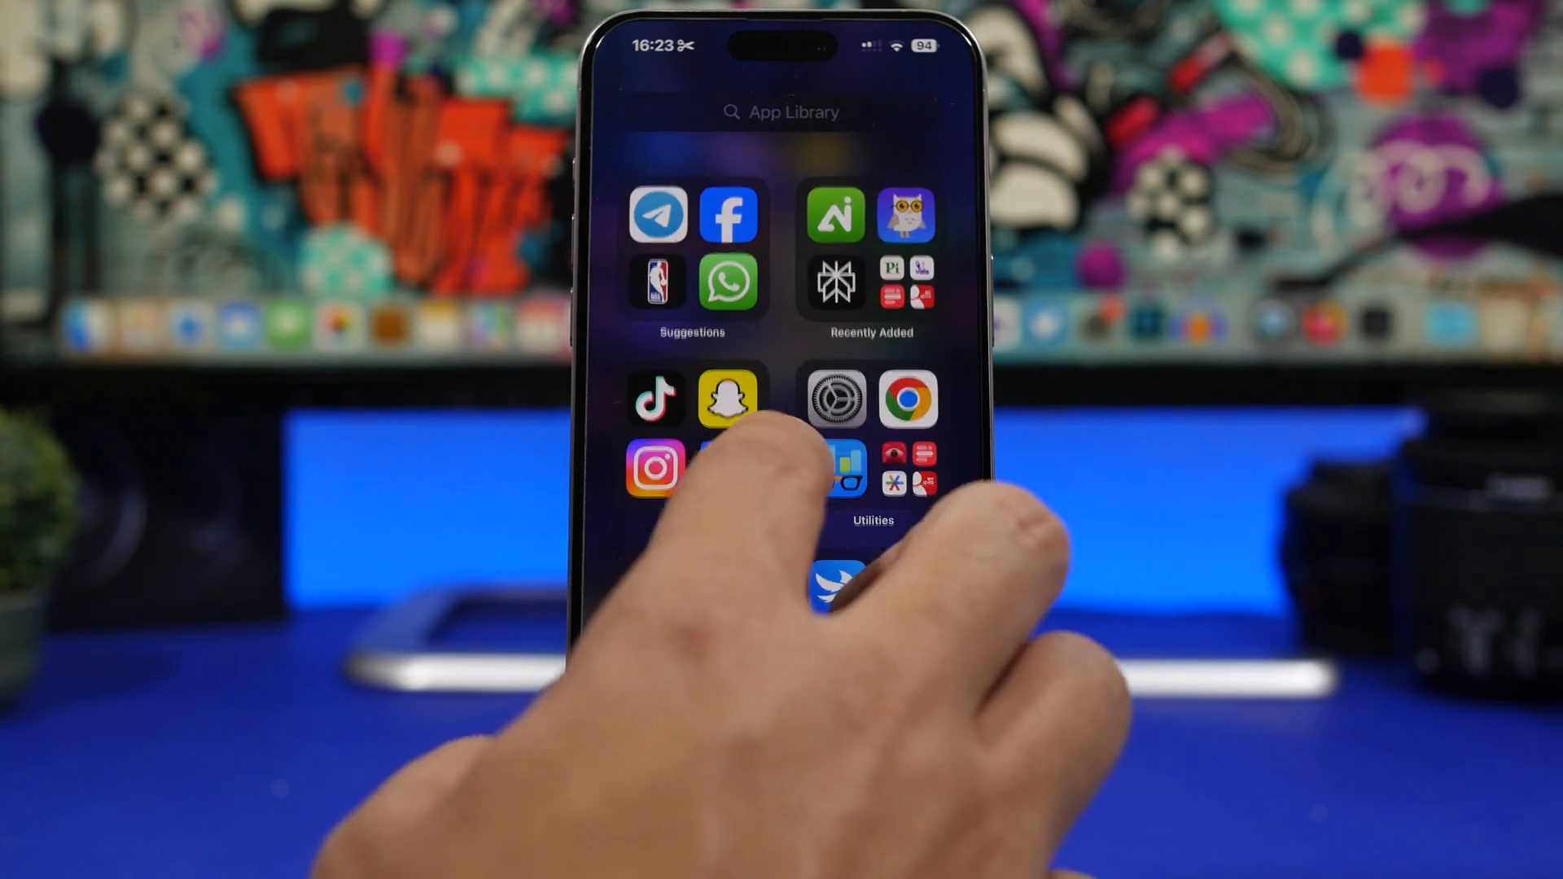
# Step: Search the App Library for 'su' and launch the Apple Support app from the results
pyautogui.click(781, 111)
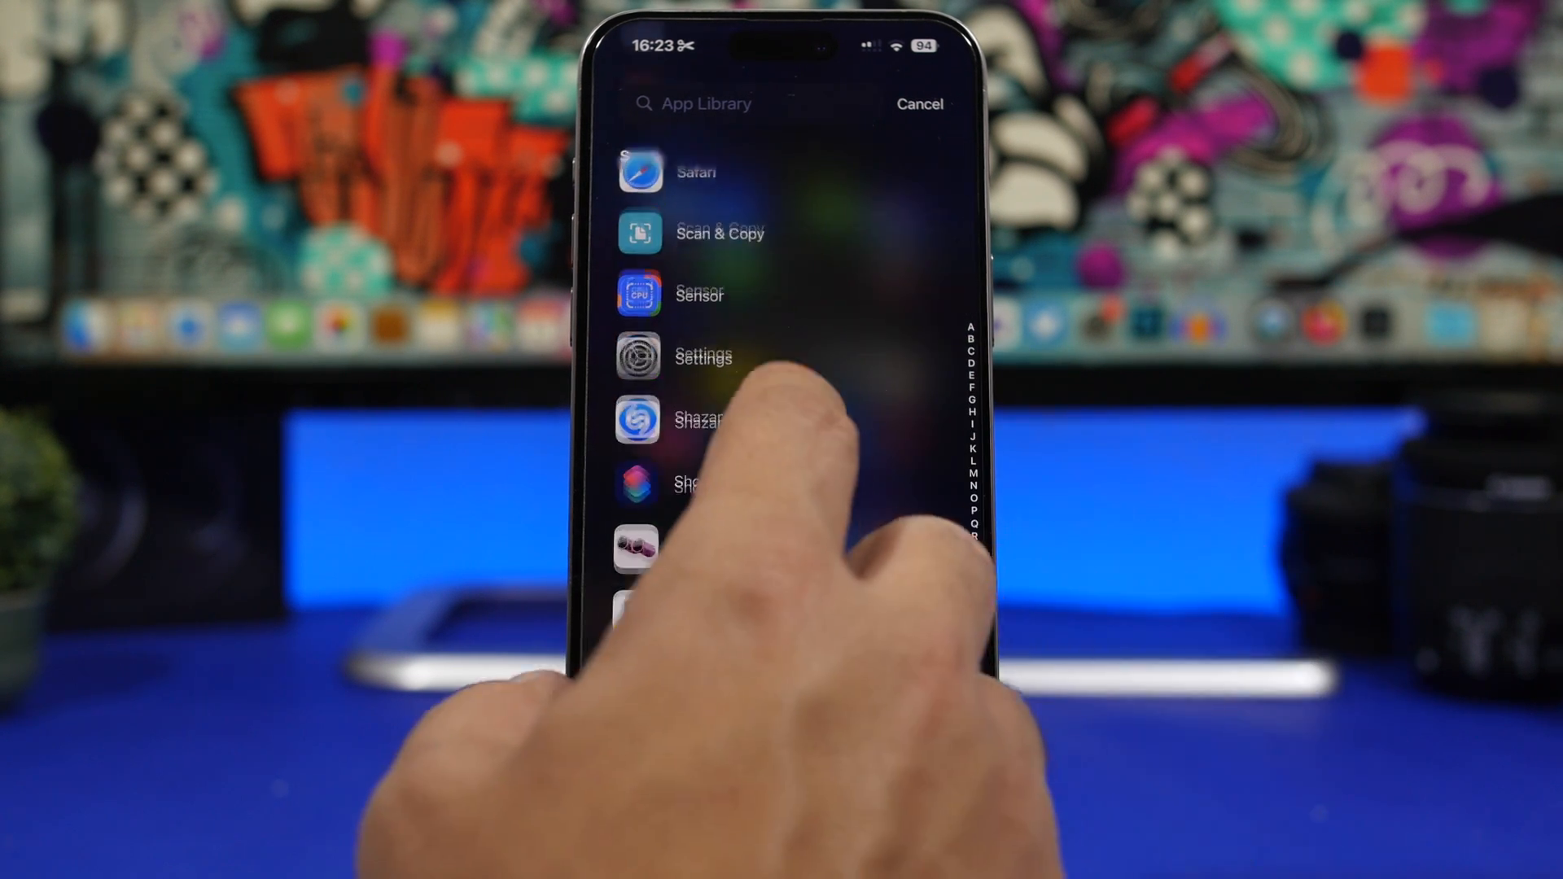
pyautogui.scroll(-3)
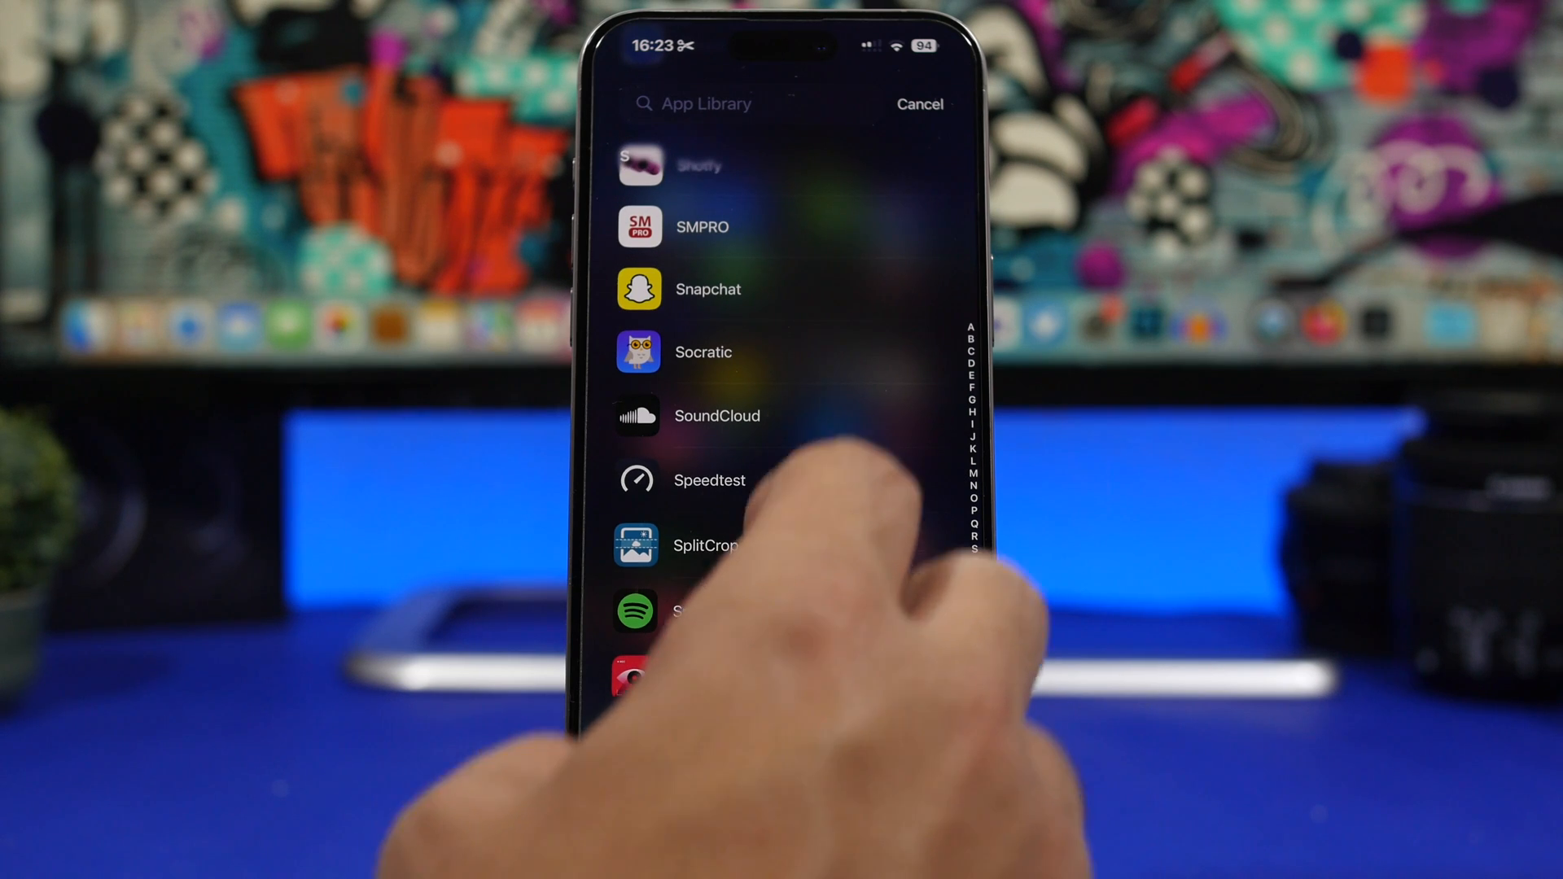
pyautogui.write('s')
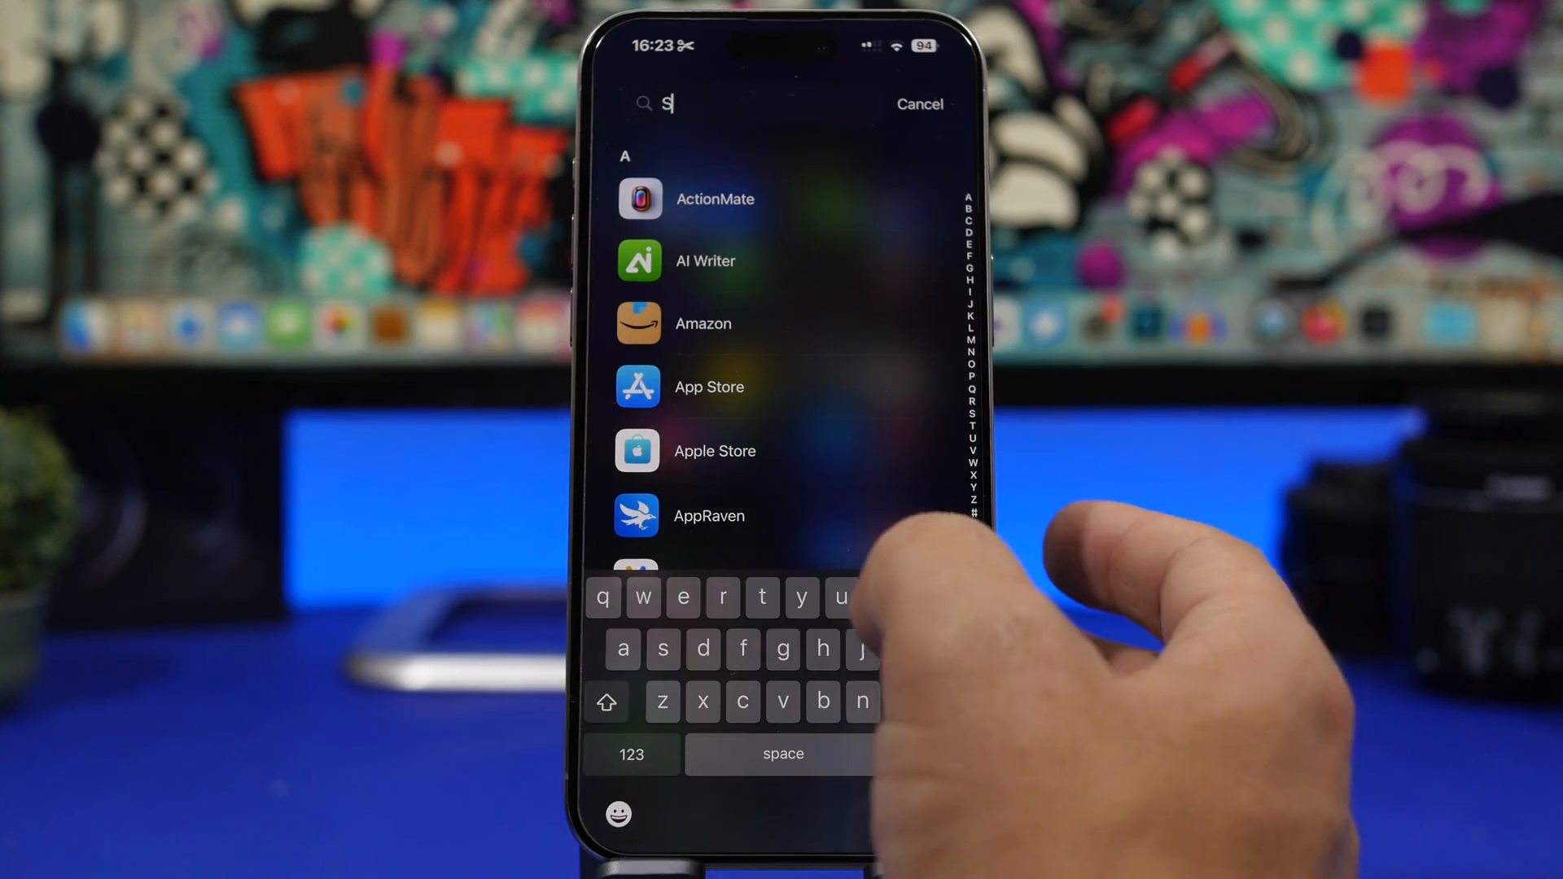
pyautogui.write('u')
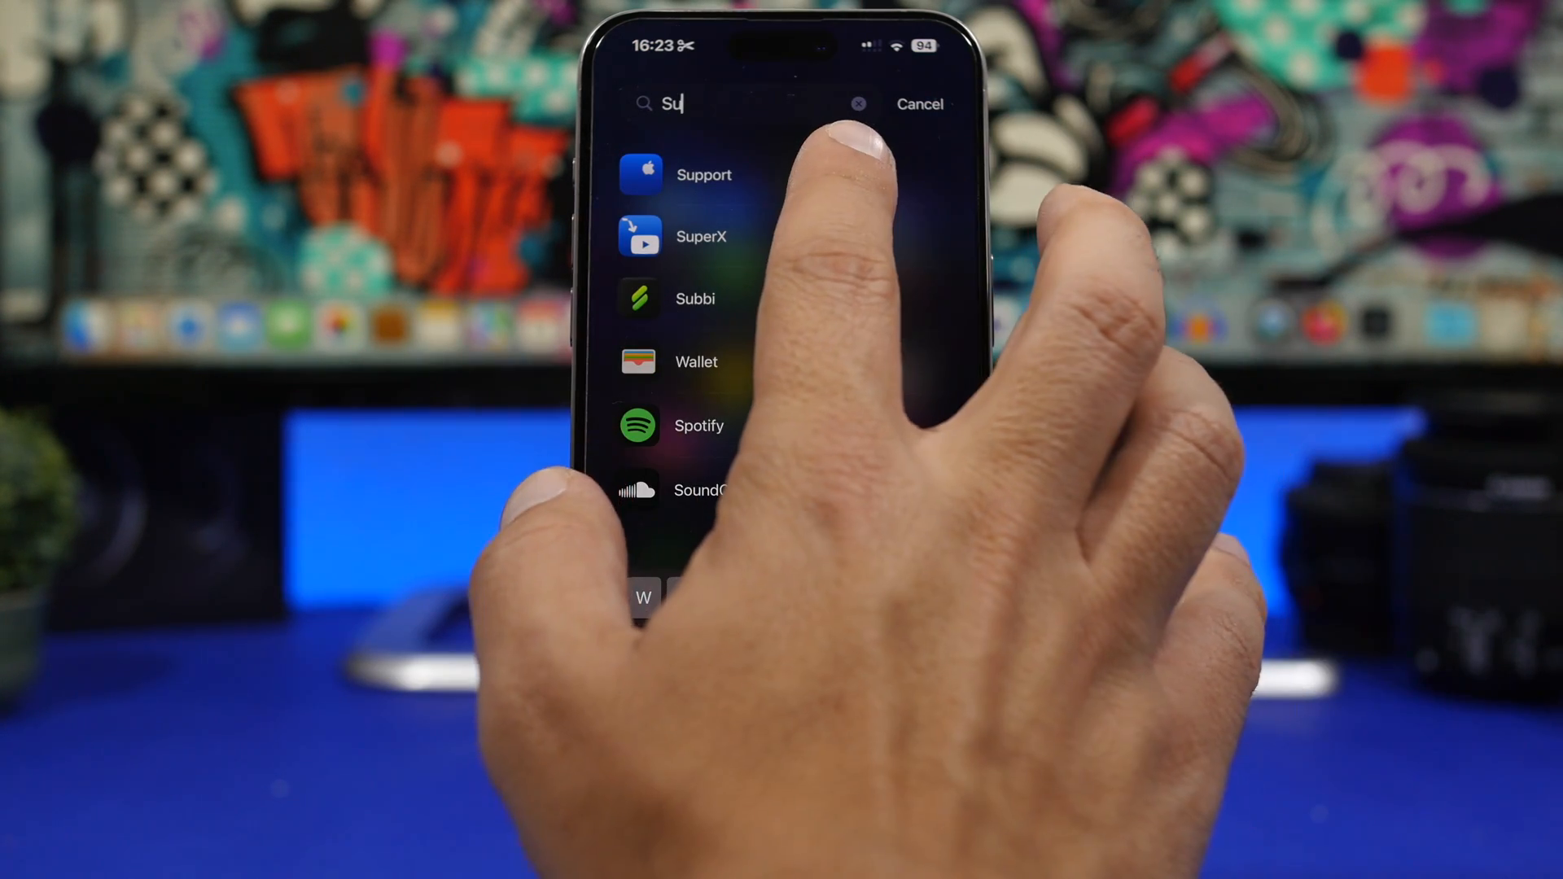
pyautogui.click(704, 174)
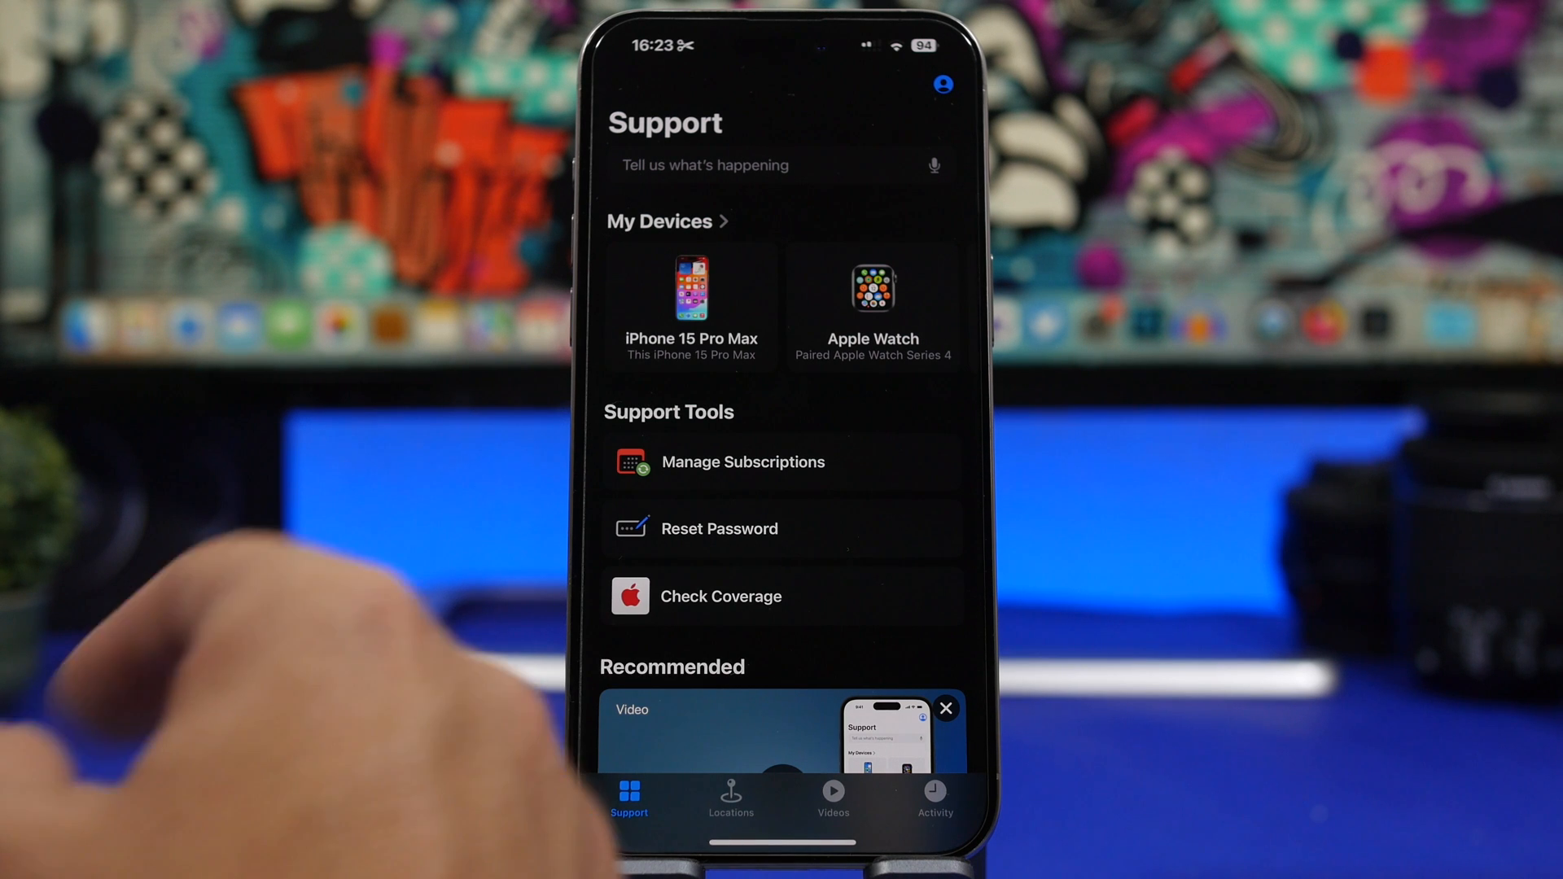
# Step: Choose the iPhone 15 Pro Max under My Devices and browse its support topics down to Battery
pyautogui.click(689, 299)
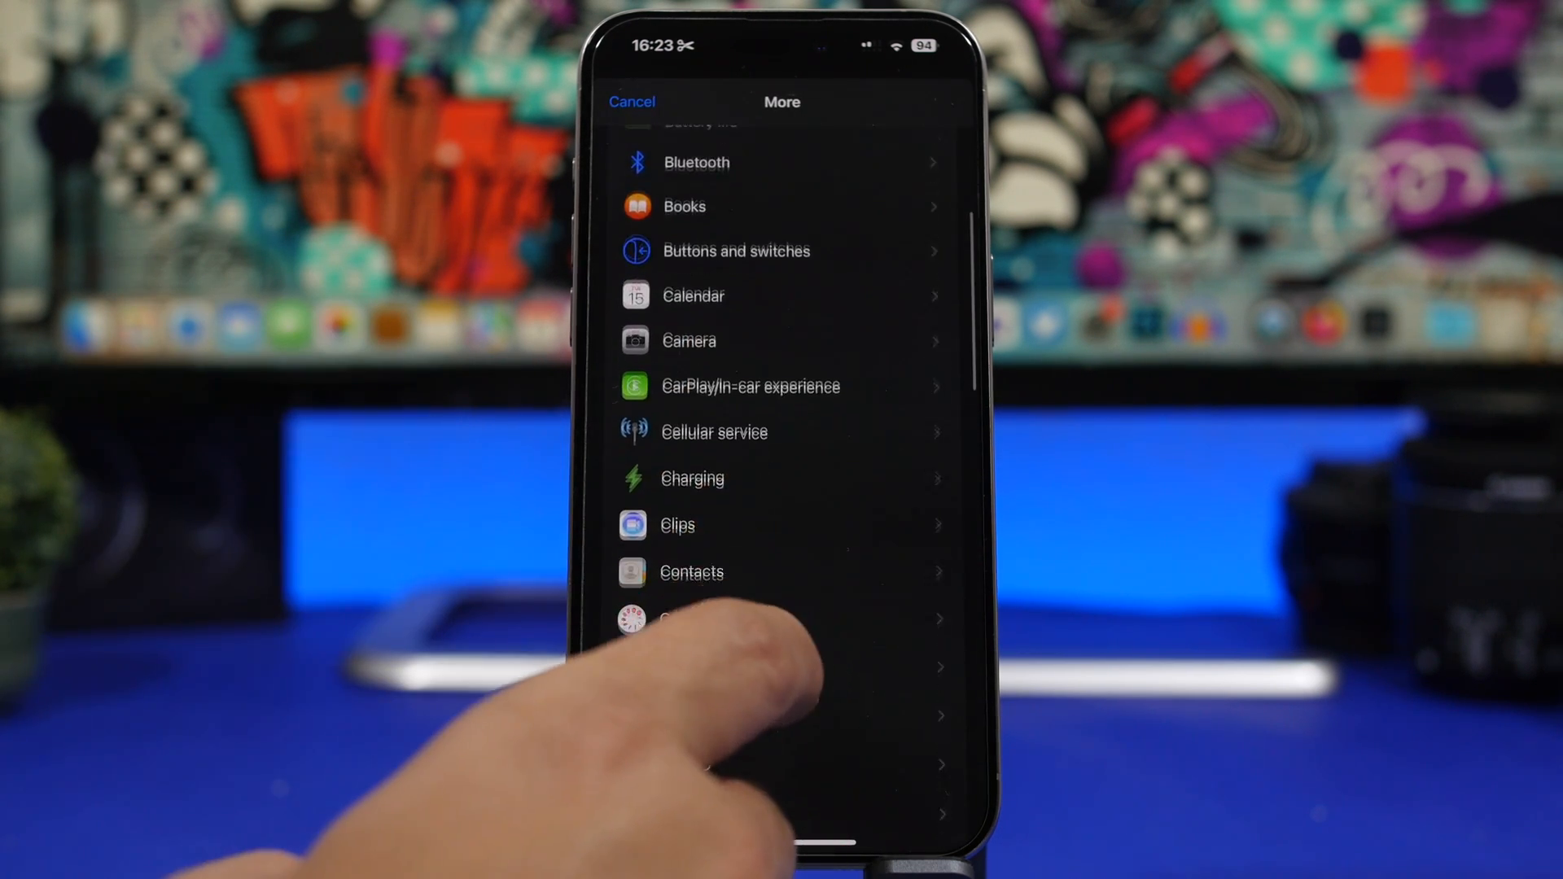
pyautogui.scroll(-3)
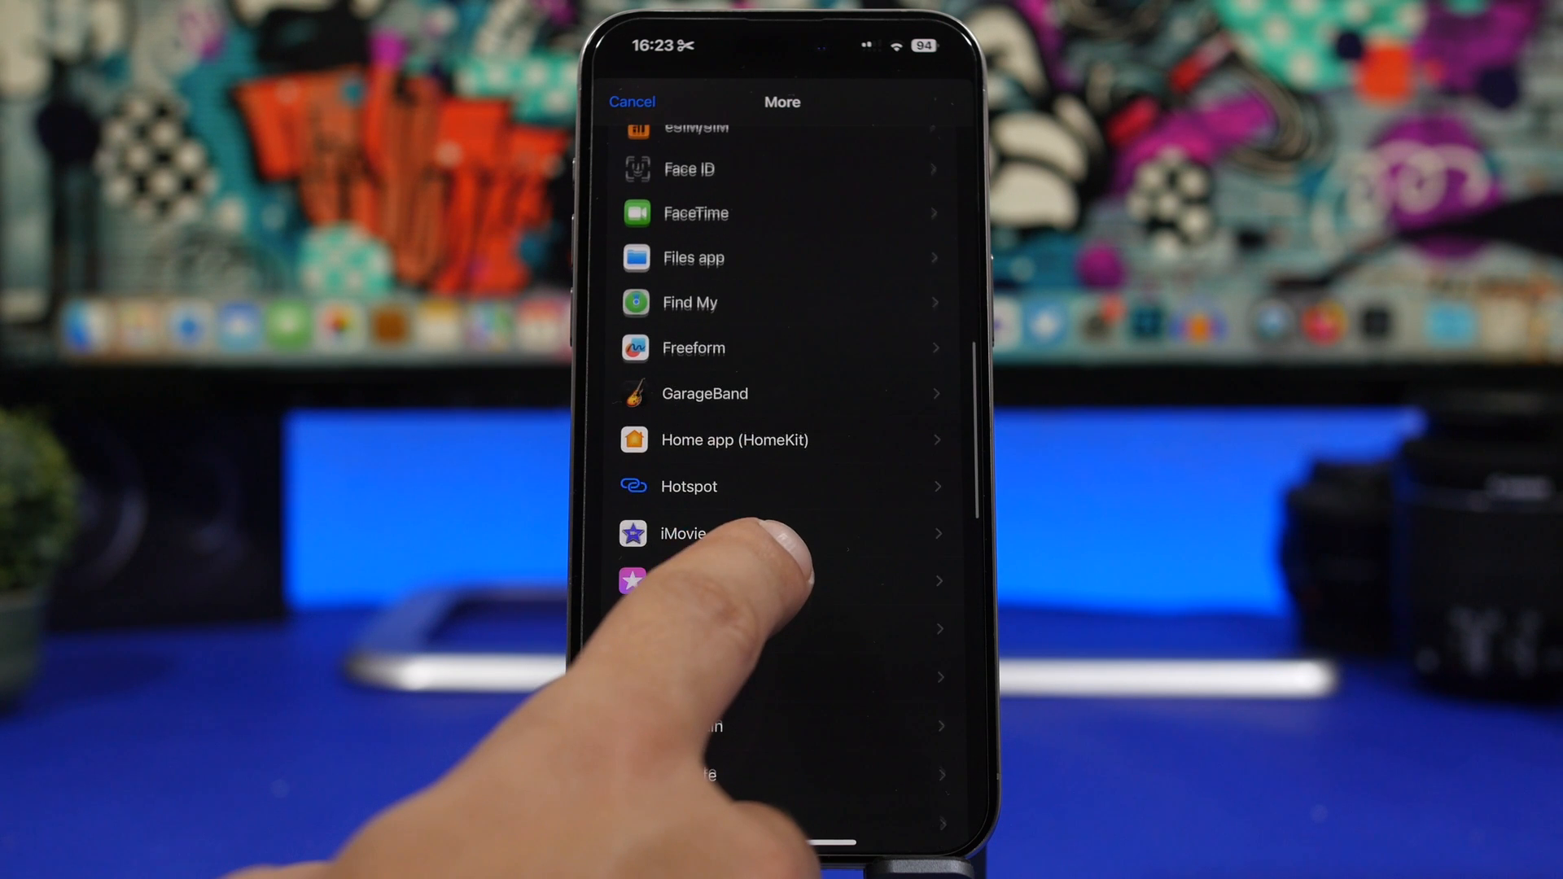
pyautogui.scroll(-3)
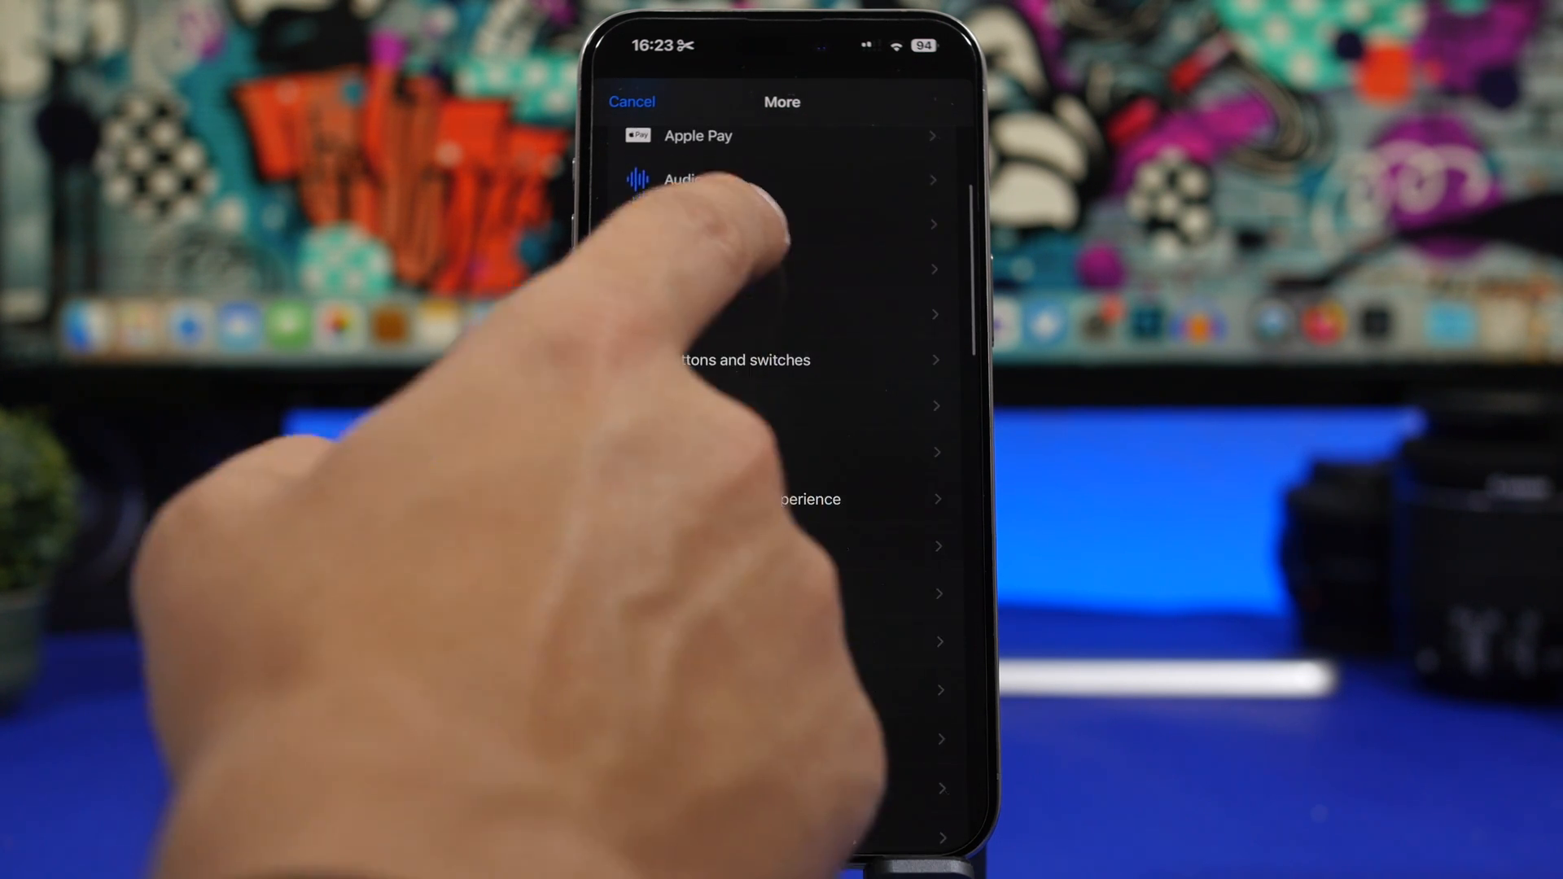
# Step: Select the Battery topic and start the Battery Performance check with Check Now
pyautogui.click(781, 225)
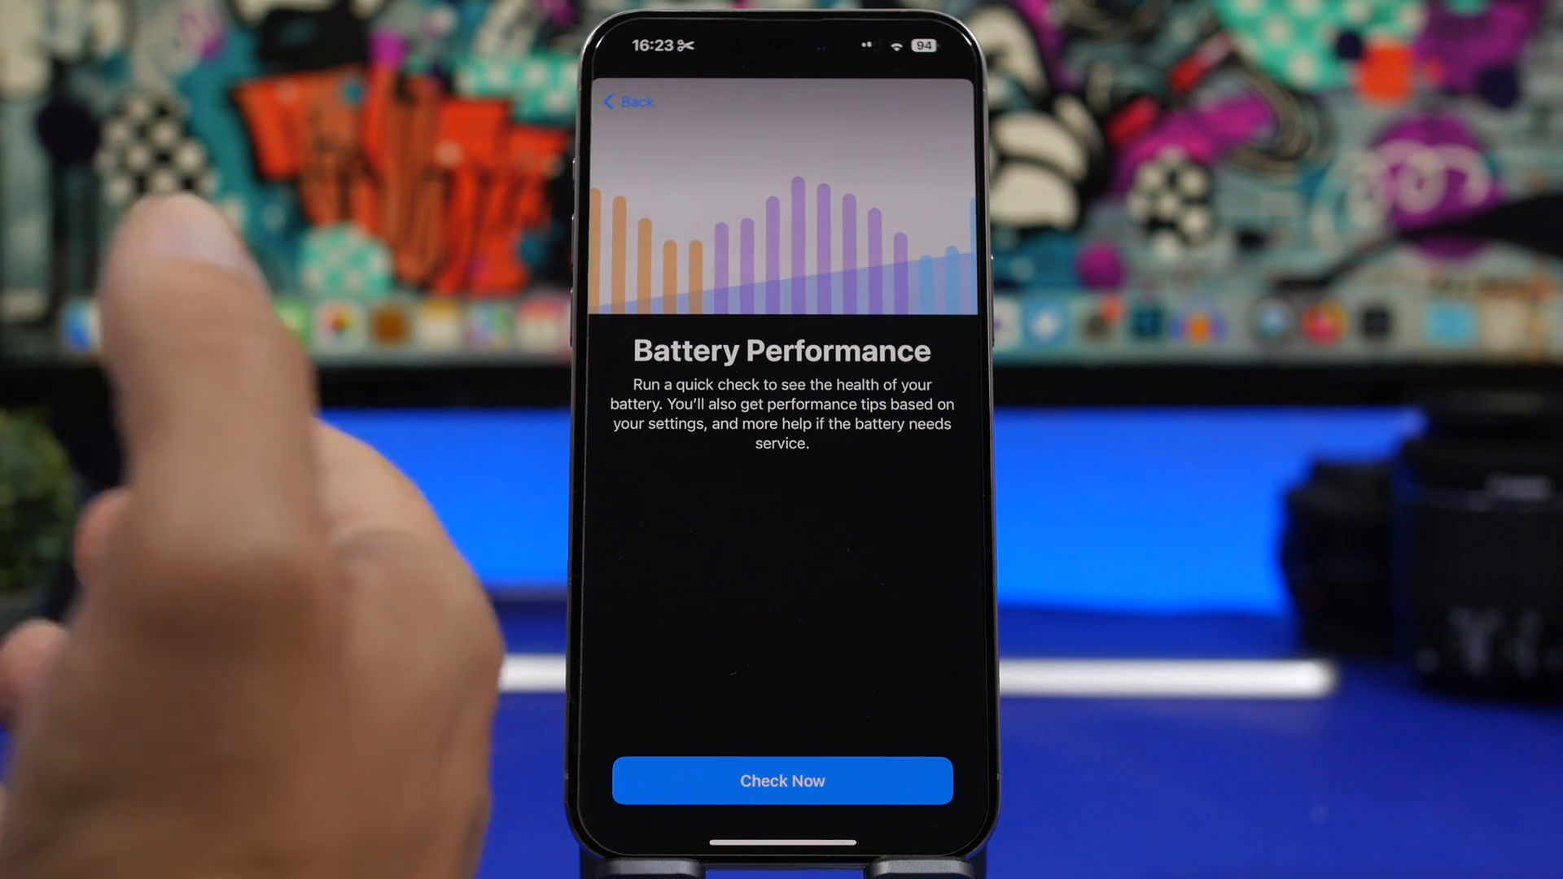
pyautogui.click(782, 781)
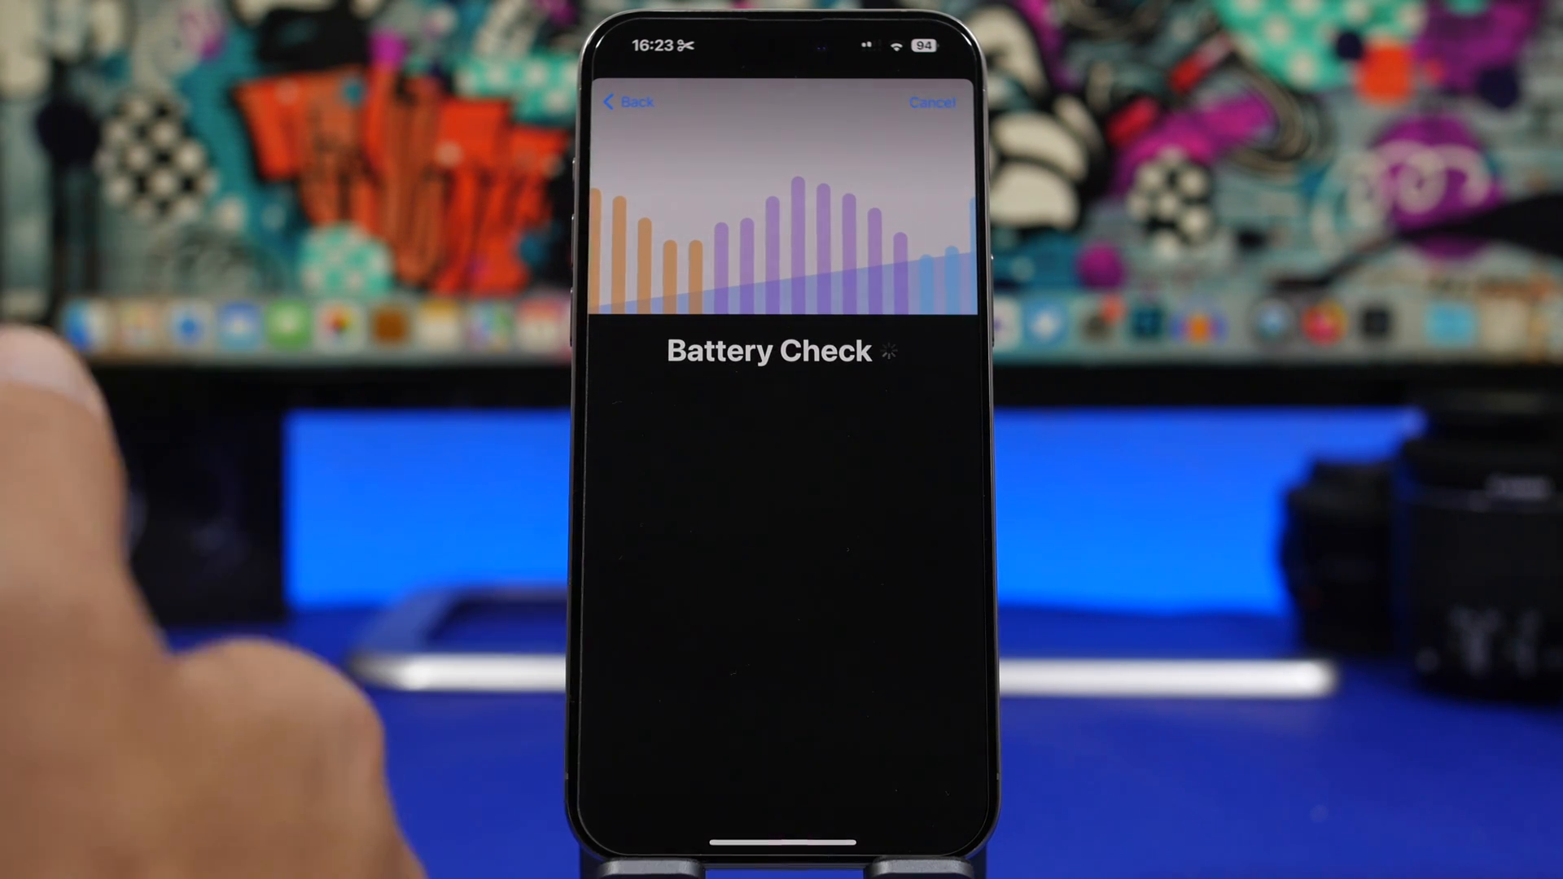